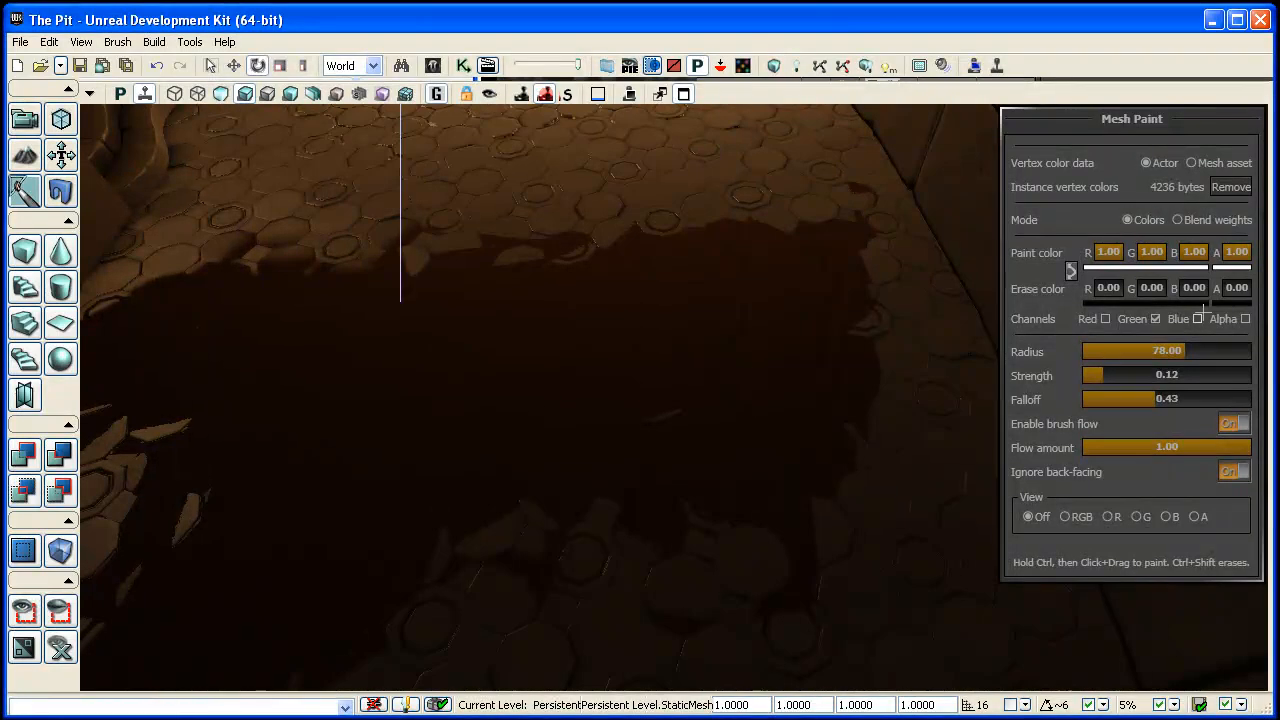
pyautogui.moveTo(684, 516)
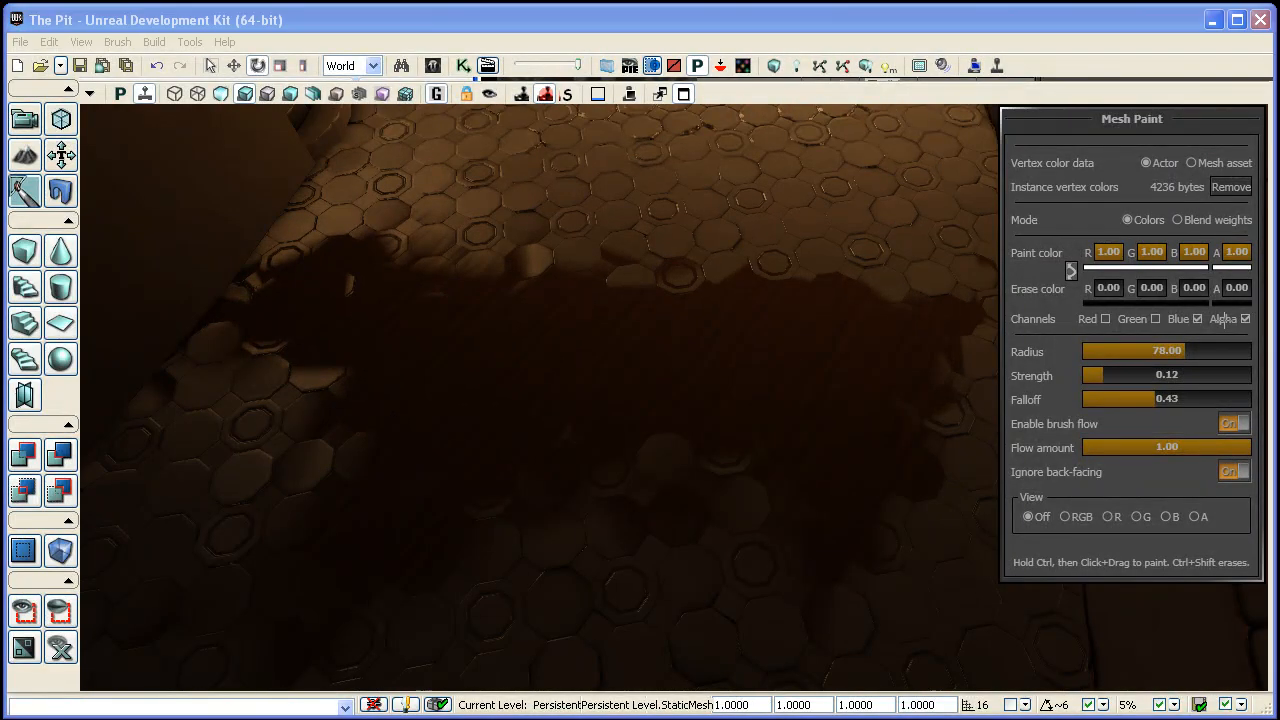
pyautogui.moveTo(530, 344)
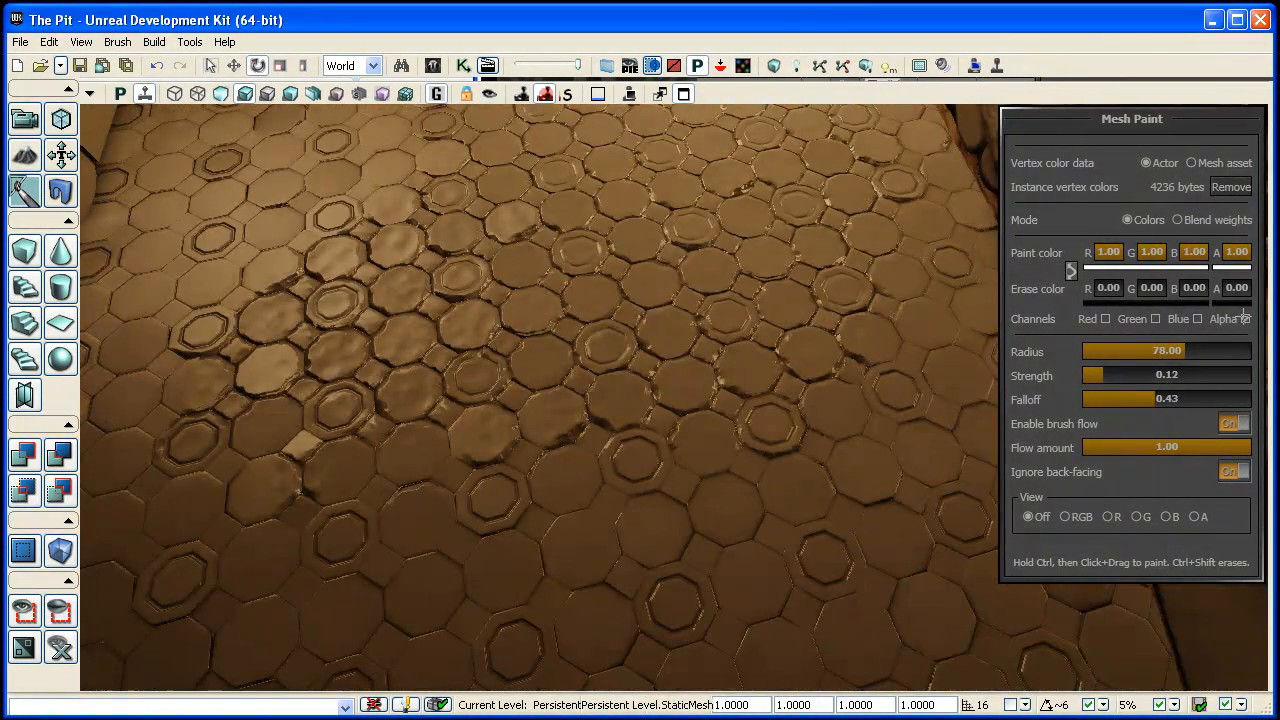
# Restrict Mesh Paint to the green and blue channels for painting floor damage.
pyautogui.click(1148, 318)
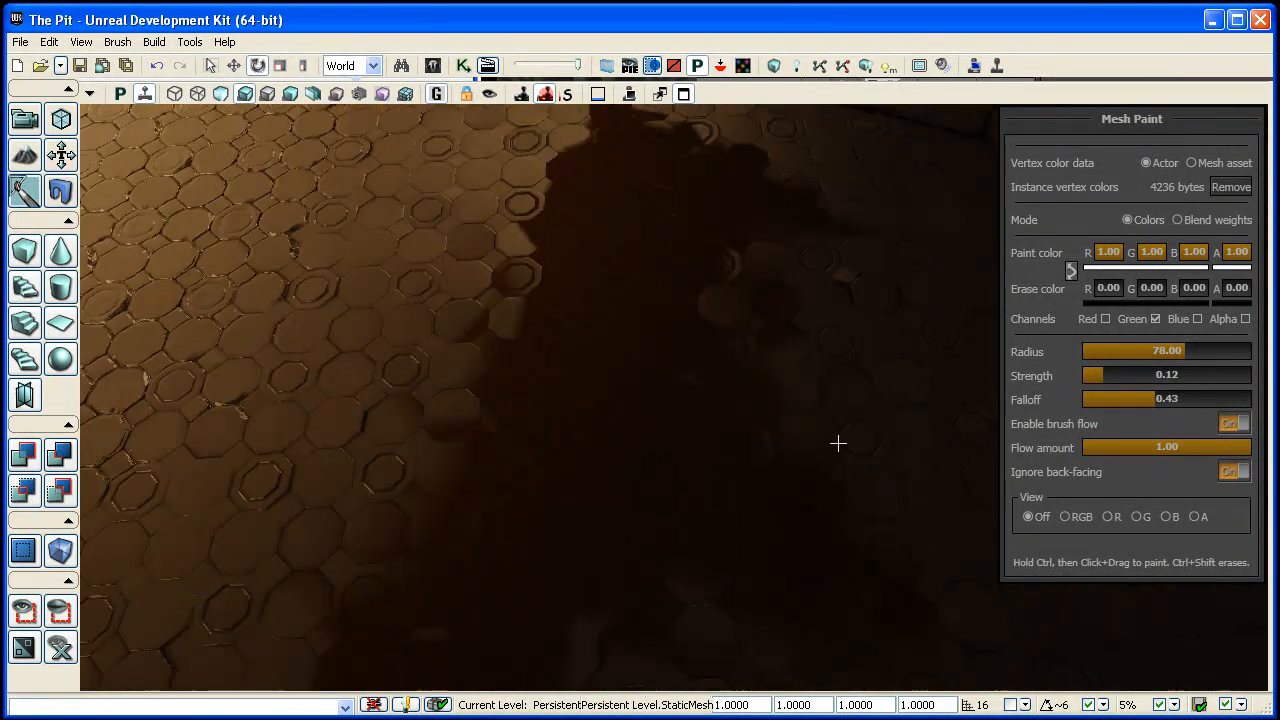
pyautogui.moveTo(700, 338)
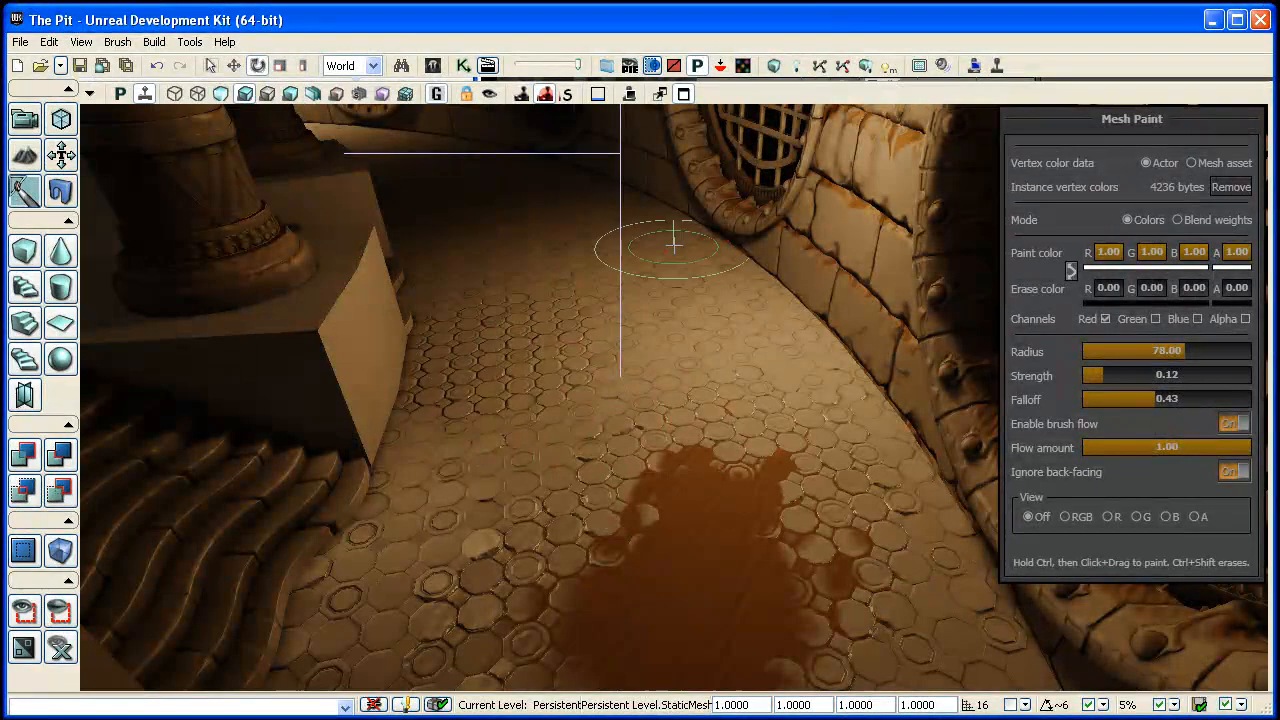
pyautogui.moveTo(348, 348)
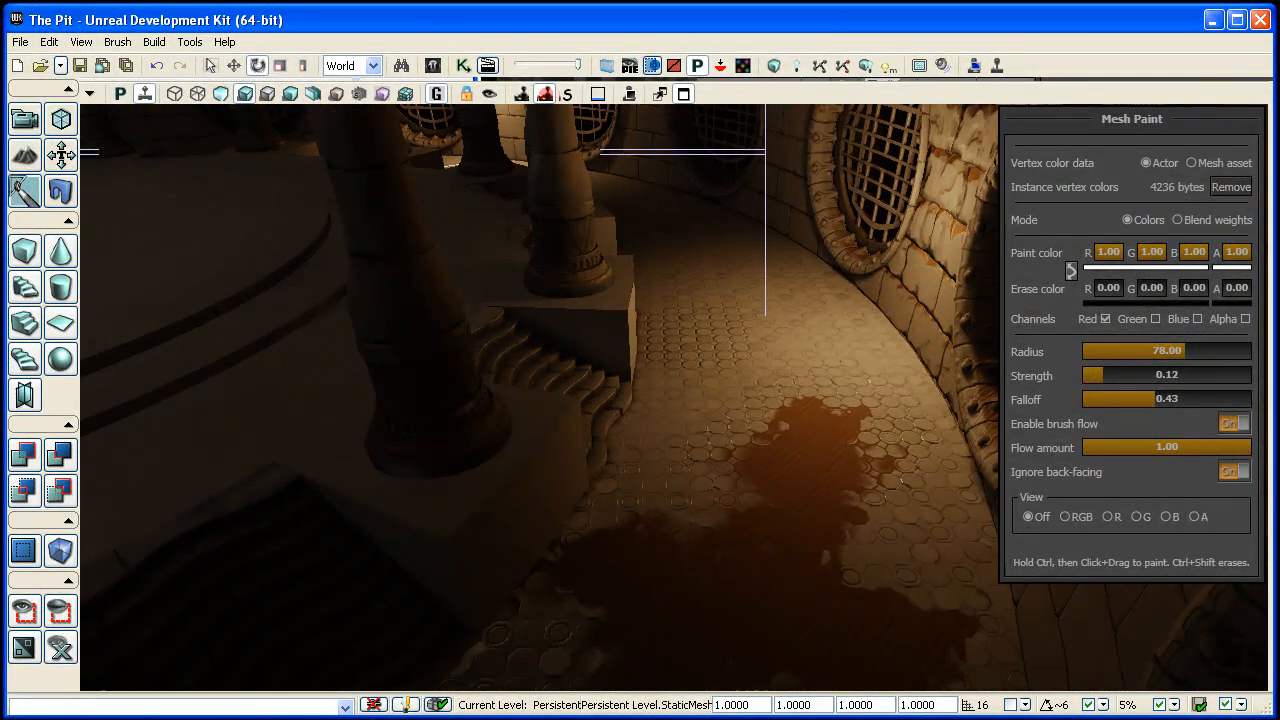
pyautogui.moveTo(670, 628)
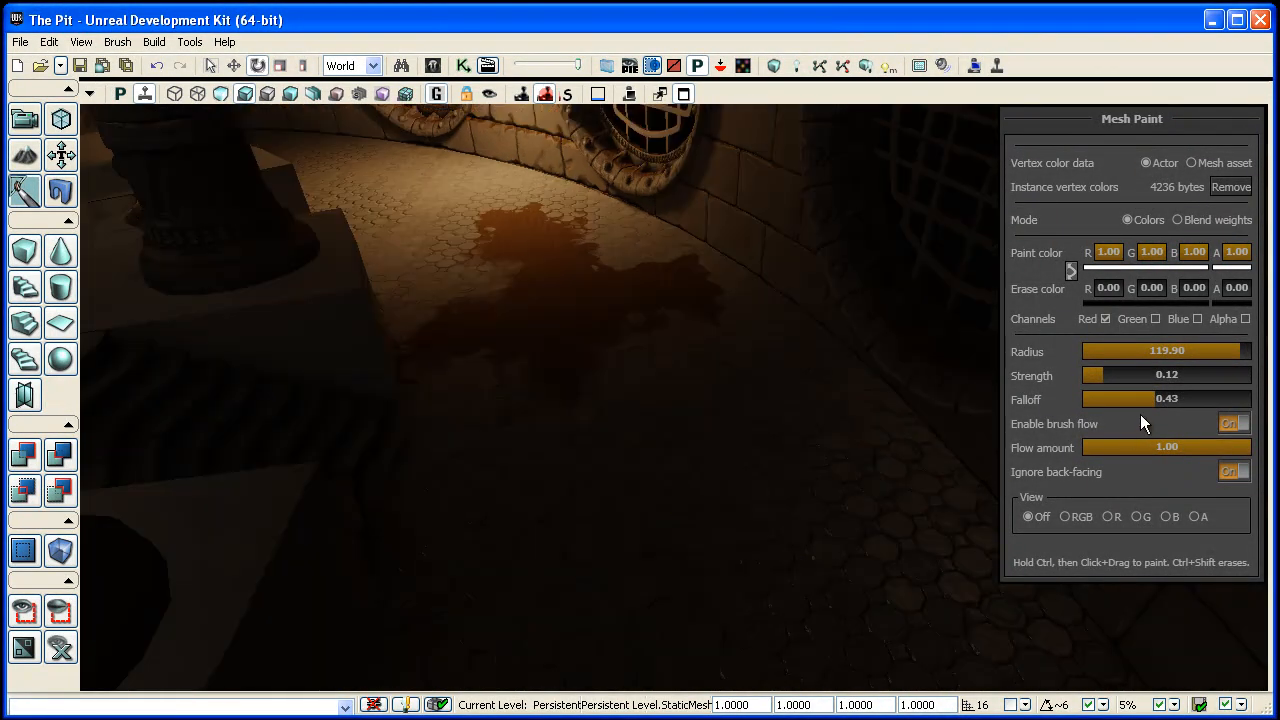
pyautogui.click(1148, 318)
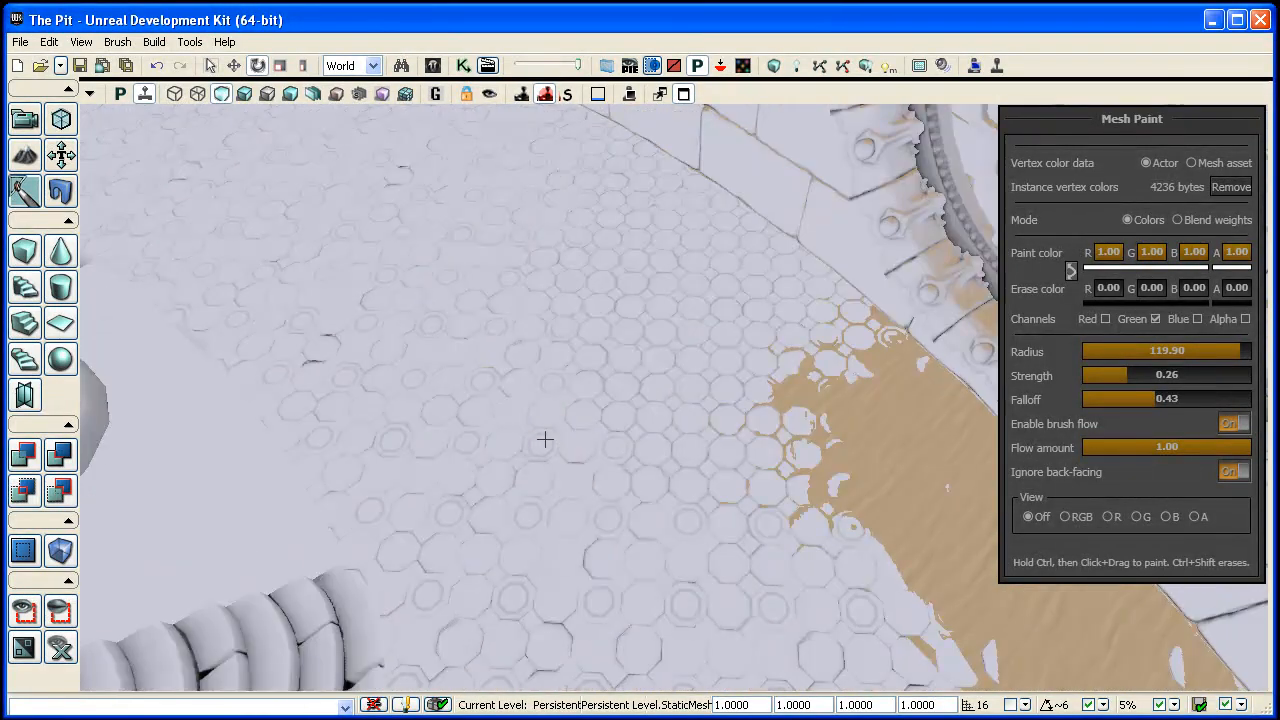
# Paint the tan sand mask across more floor tiles beside the curved wall.
pyautogui.moveTo(544, 440); pyautogui.dragTo(490, 324)
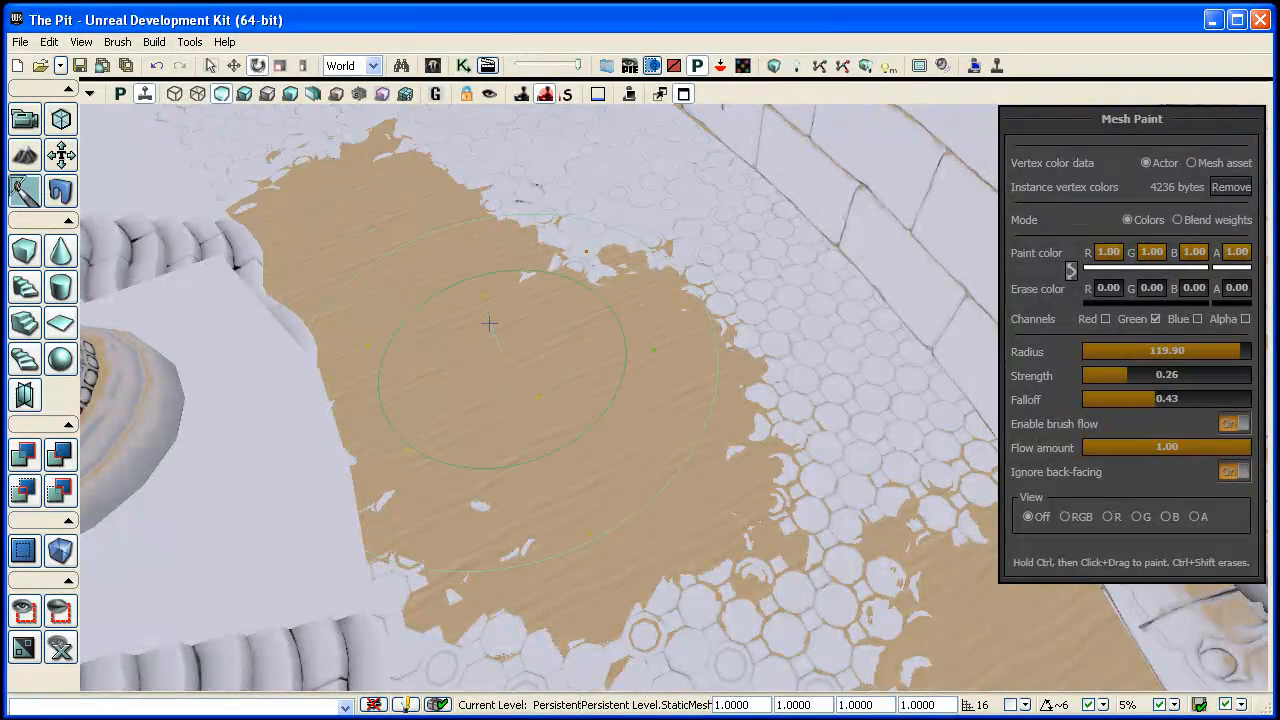
pyautogui.moveTo(490, 324); pyautogui.dragTo(664, 516)
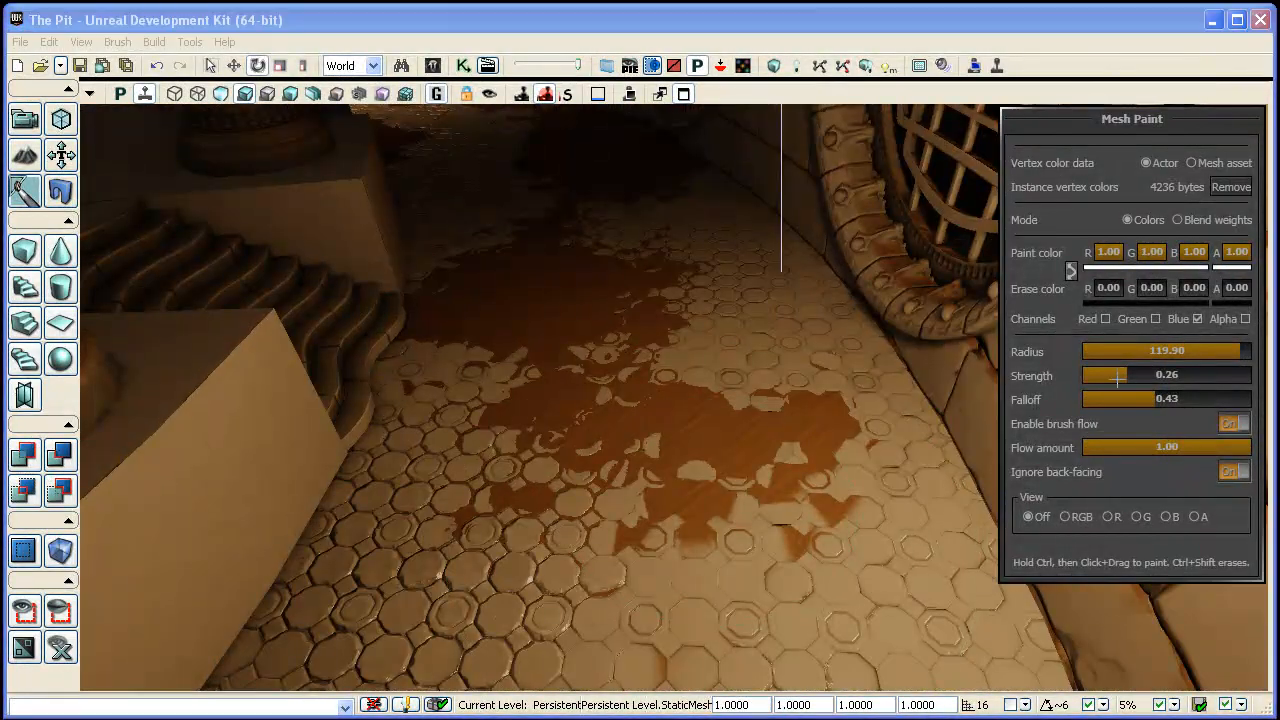
# Lower paint Strength to 0.14 for sand falloff, then switch to the Red channel only.
pyautogui.moveTo(1118, 376); pyautogui.dragTo(1100, 376)
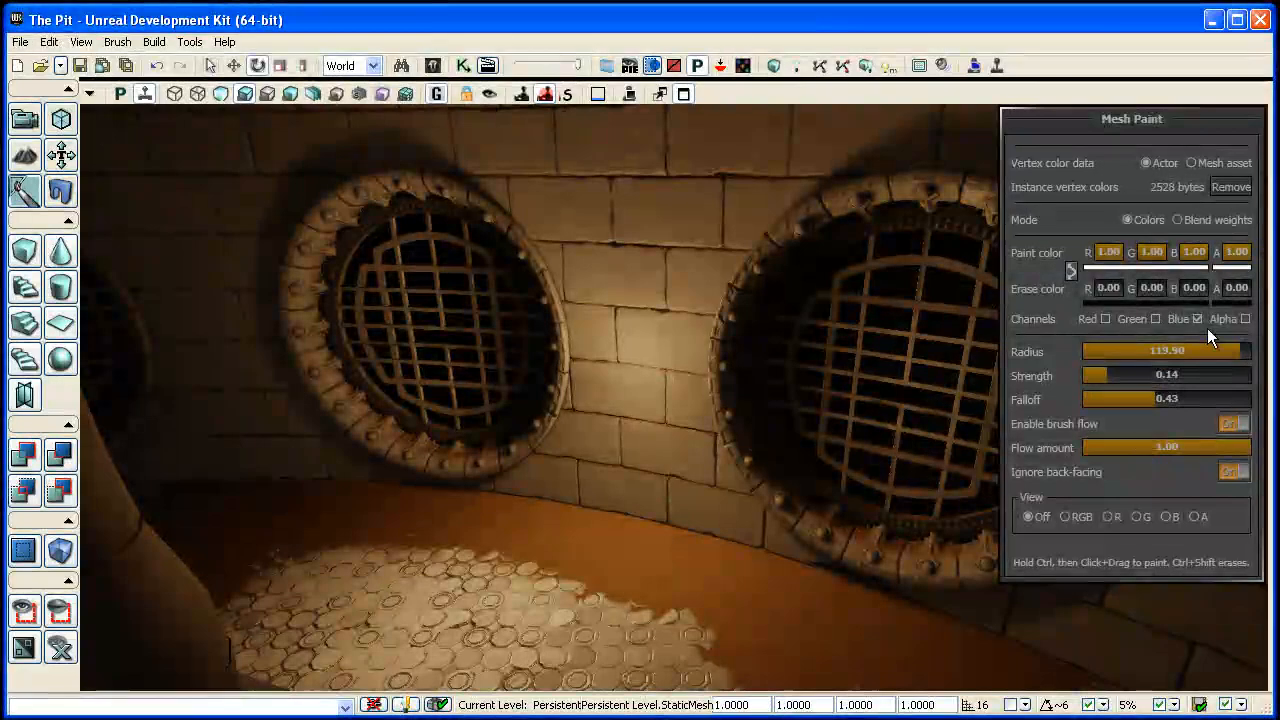
pyautogui.click(1106, 318)
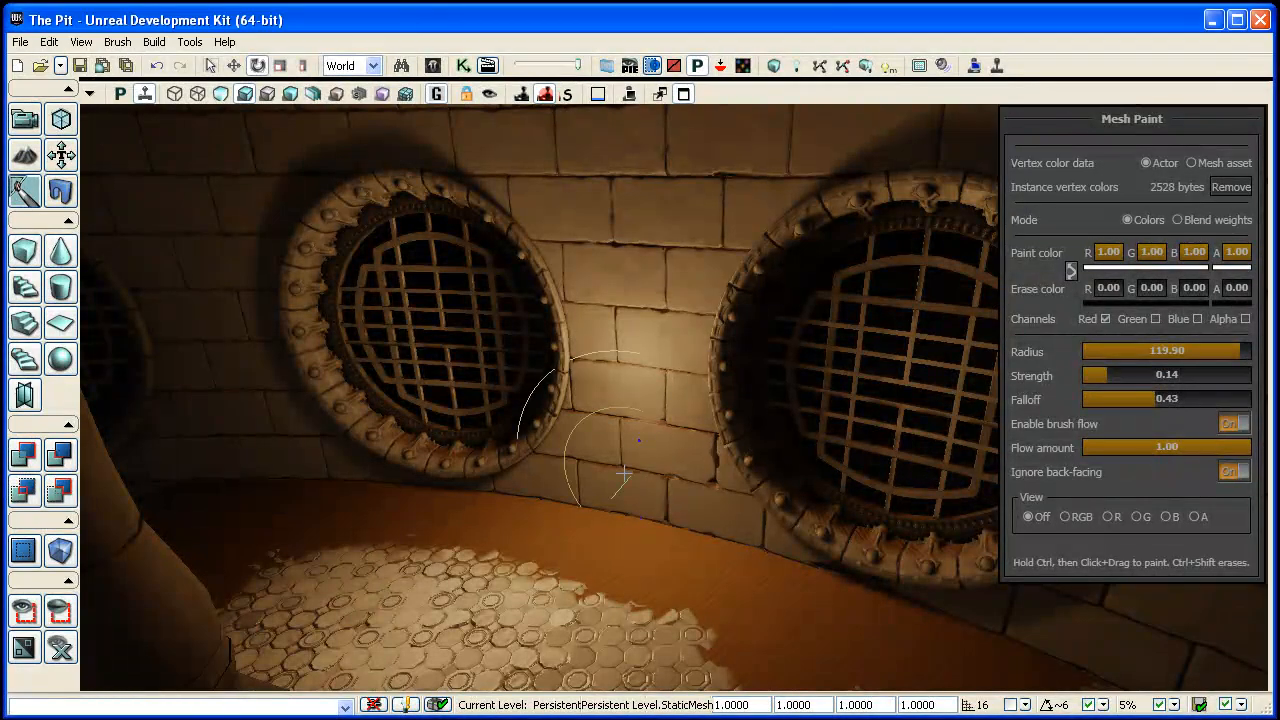